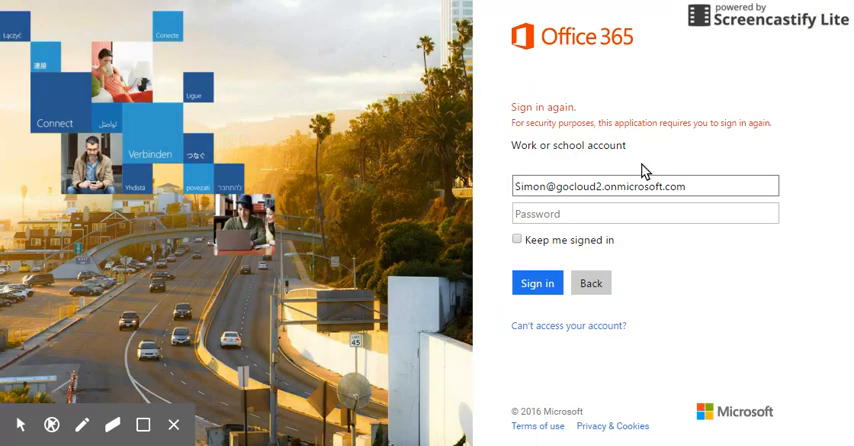
{"action": "mouse_move", "coordinate": [622, 18]}
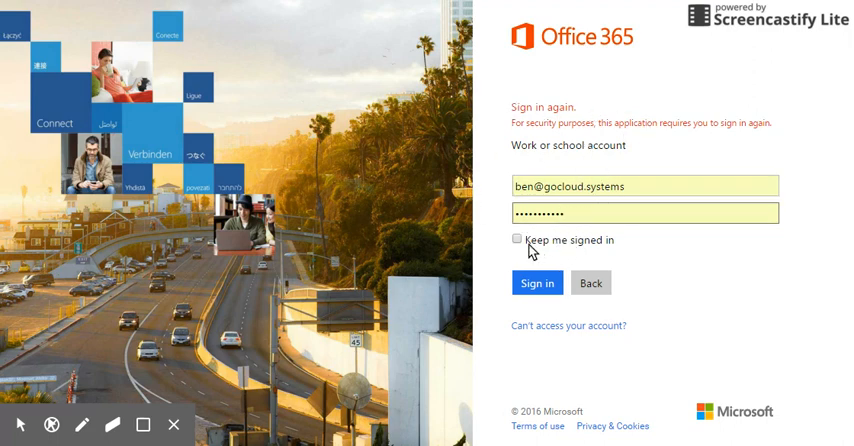
Step: Tick Keep me signed in and complete the Office 365 sign-in
{"action": "left_click", "coordinate": [519, 240]}
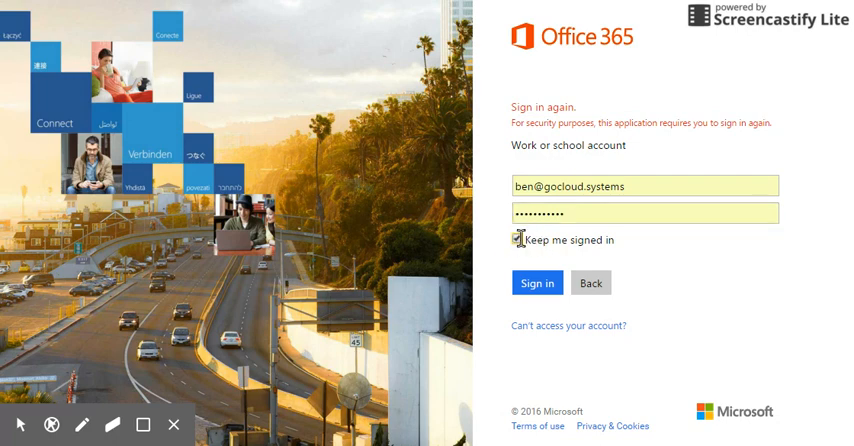
{"action": "left_click", "coordinate": [514, 240]}
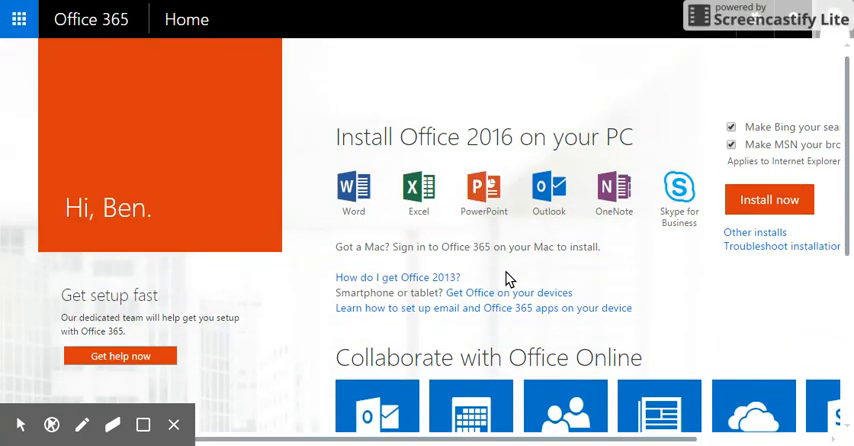
Step: Scroll the Office 365 home page down to the Office Online app tiles
{"action": "scroll", "scroll_direction": "down", "scroll_amount": 3}
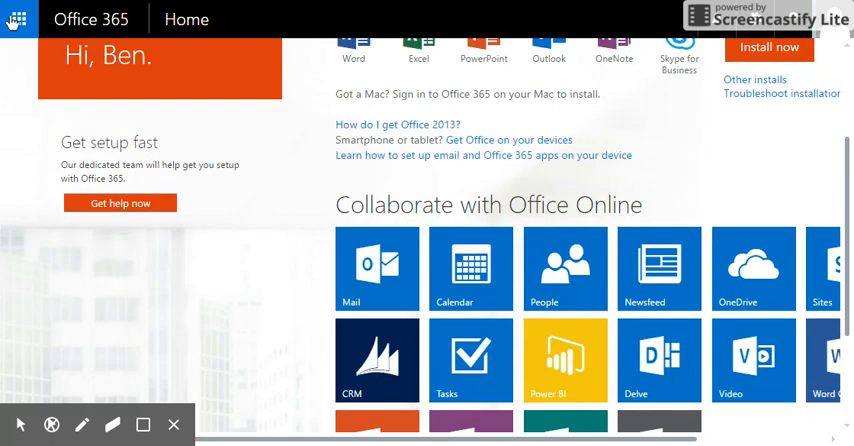
{"action": "mouse_move", "coordinate": [678, 86]}
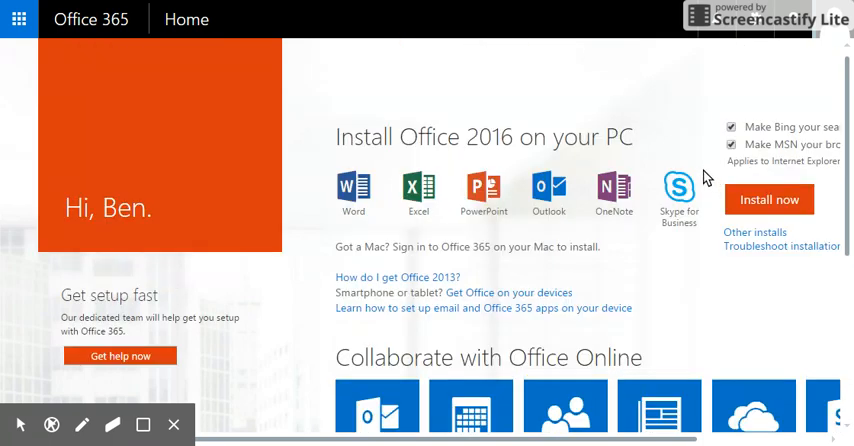
{"action": "scroll", "scroll_direction": "down", "scroll_amount": 3}
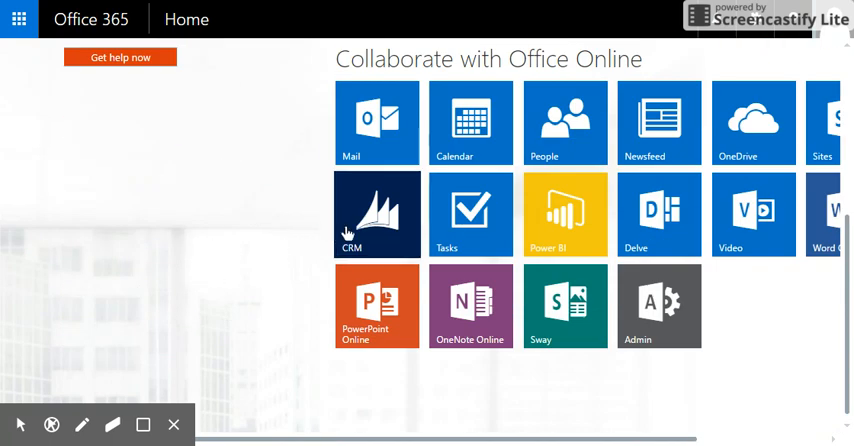
{"action": "mouse_move", "coordinate": [369, 210]}
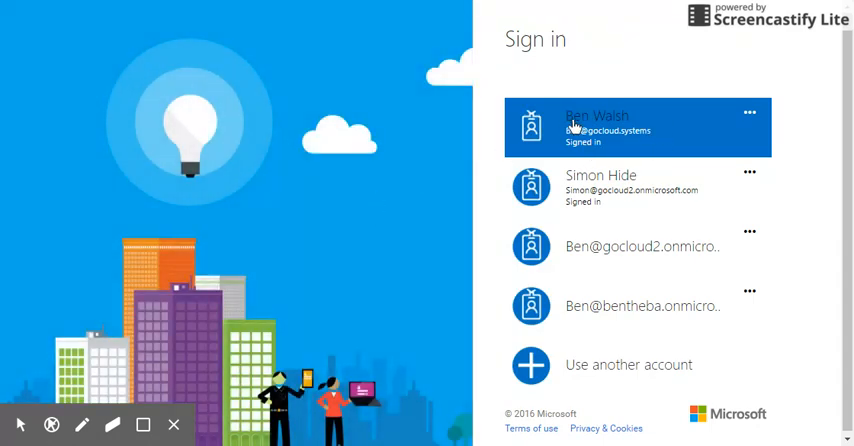
Step: Continue as the already signed-in work account to open Dynamics CRM
{"action": "left_click", "coordinate": [637, 127]}
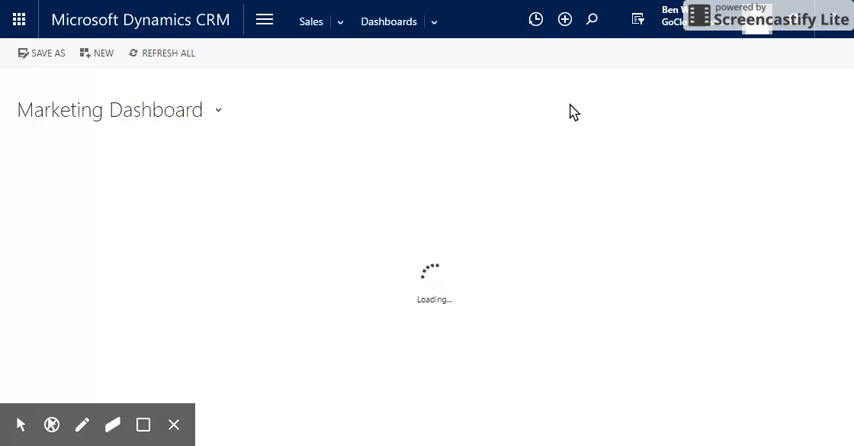
Step: Switch to the Microsoft Dynamics CRM Overview dashboard and set it as default
{"action": "left_click", "coordinate": [388, 21]}
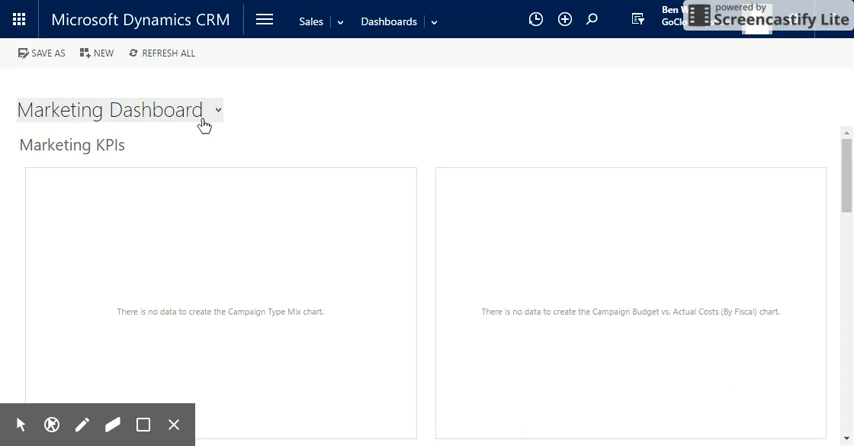
{"action": "left_click", "coordinate": [217, 110]}
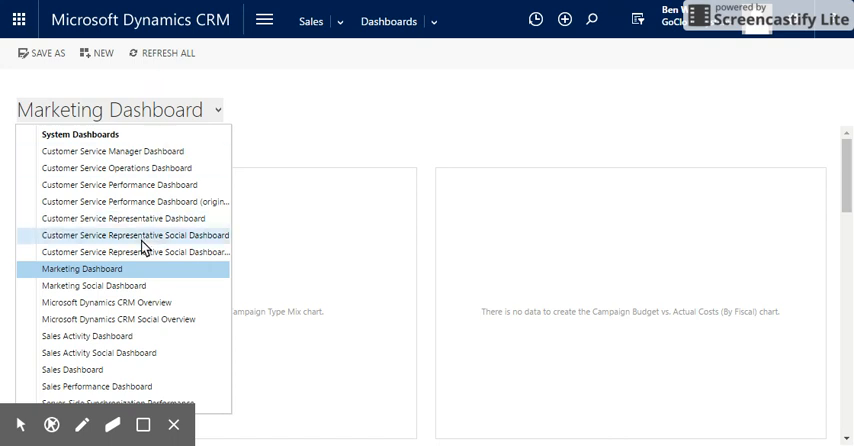
{"action": "left_click", "coordinate": [106, 302]}
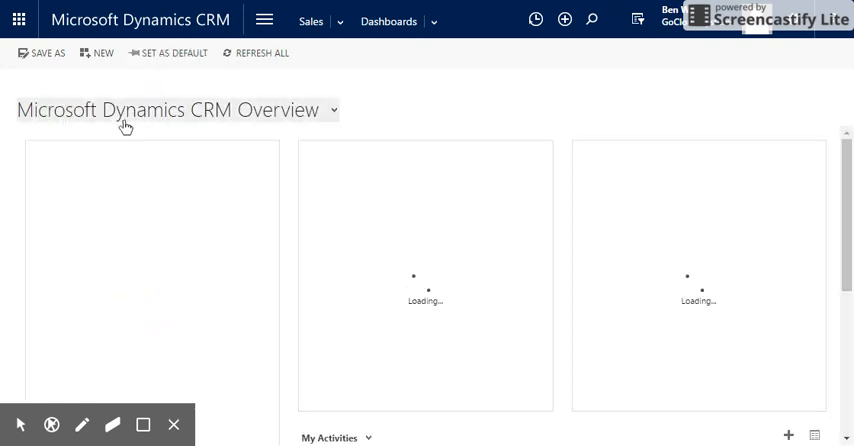
{"action": "left_click", "coordinate": [174, 53]}
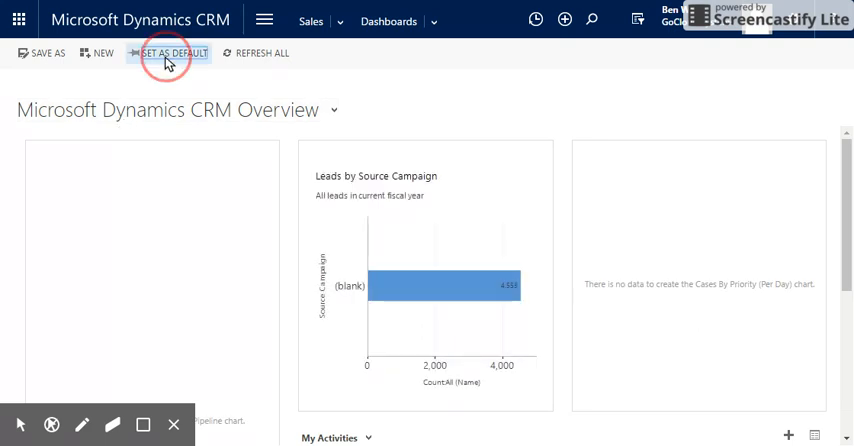
{"action": "left_click", "coordinate": [176, 53]}
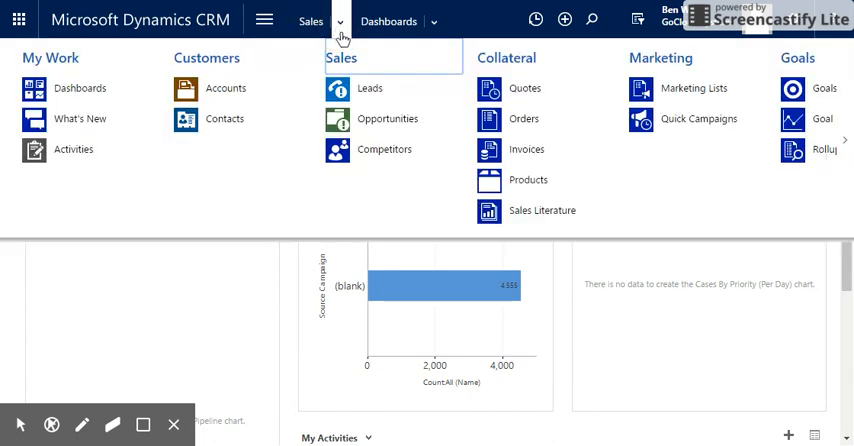
Step: Go to Sales > Leads to show the All Leads list
{"action": "left_click", "coordinate": [369, 88]}
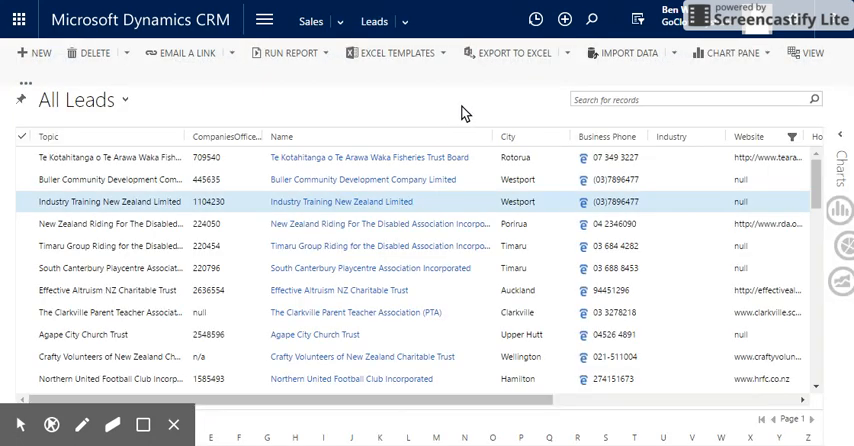
{"action": "left_click", "coordinate": [22, 201]}
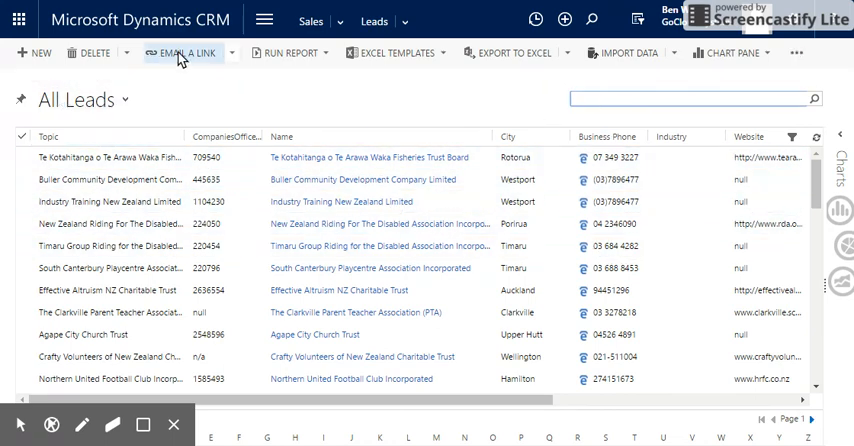
{"action": "mouse_move", "coordinate": [145, 95]}
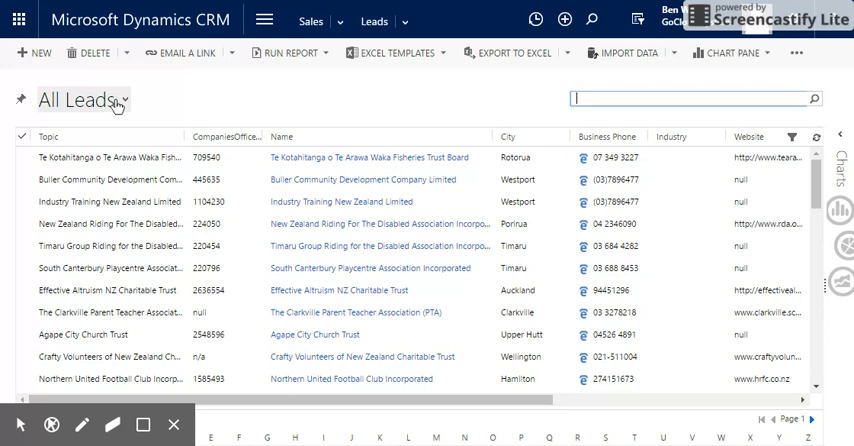
{"action": "left_click", "coordinate": [124, 99]}
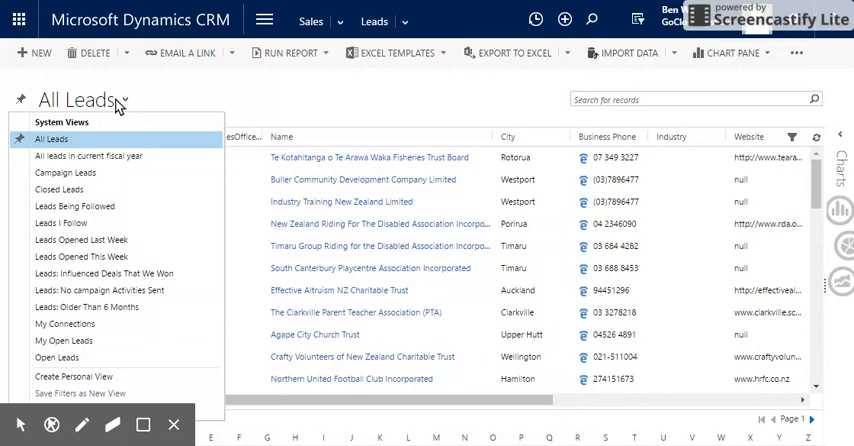
{"action": "mouse_move", "coordinate": [115, 100]}
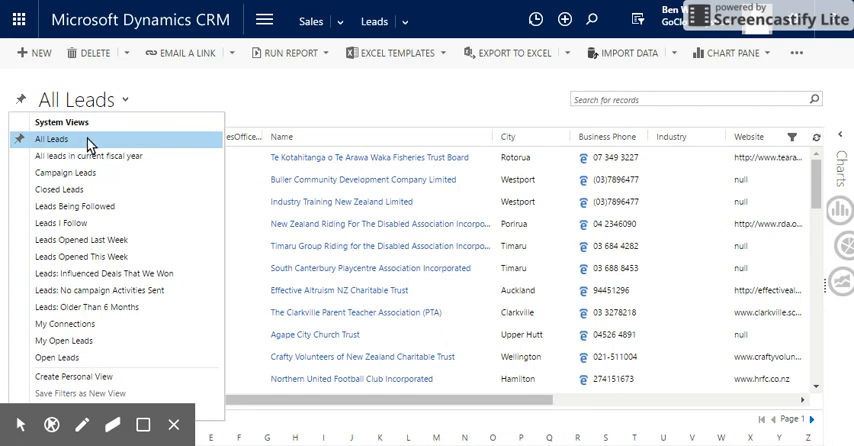
{"action": "mouse_move", "coordinate": [233, 95]}
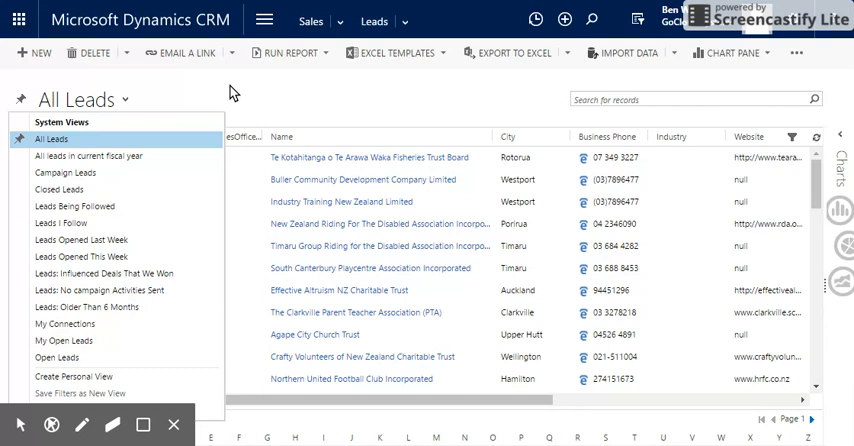
{"action": "mouse_move", "coordinate": [234, 95]}
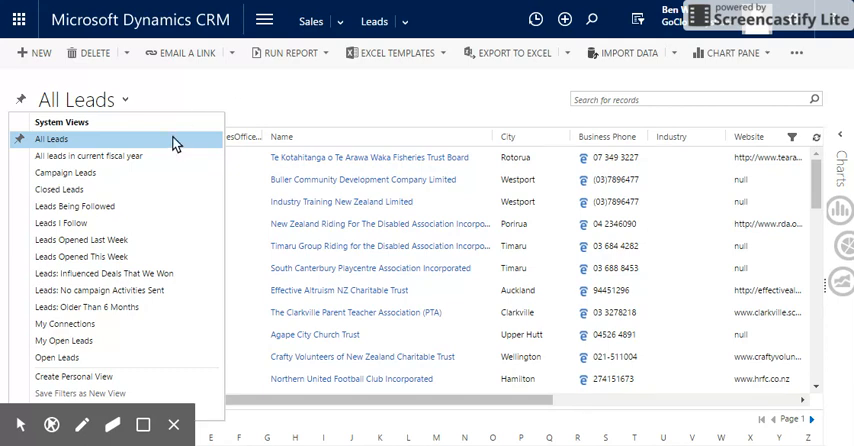
{"action": "left_click", "coordinate": [51, 139]}
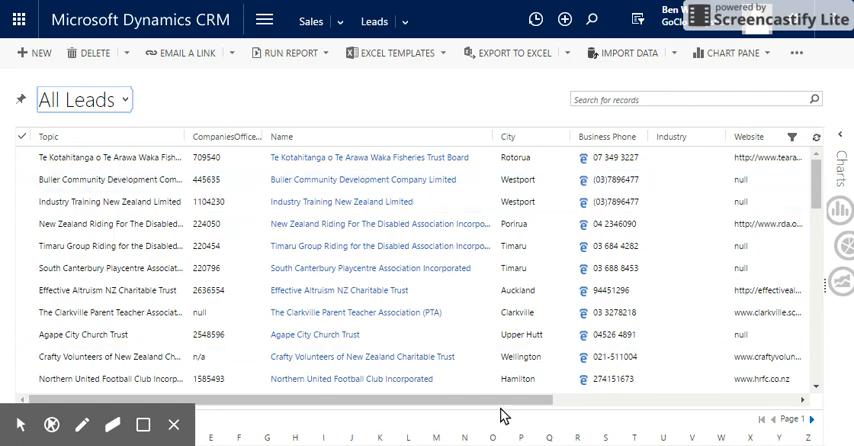
{"action": "scroll", "scroll_direction": "right", "scroll_amount": 3}
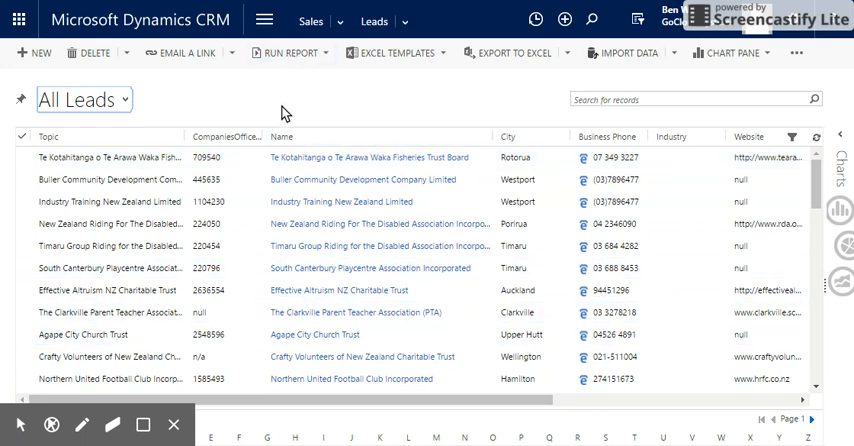
{"action": "mouse_move", "coordinate": [278, 103]}
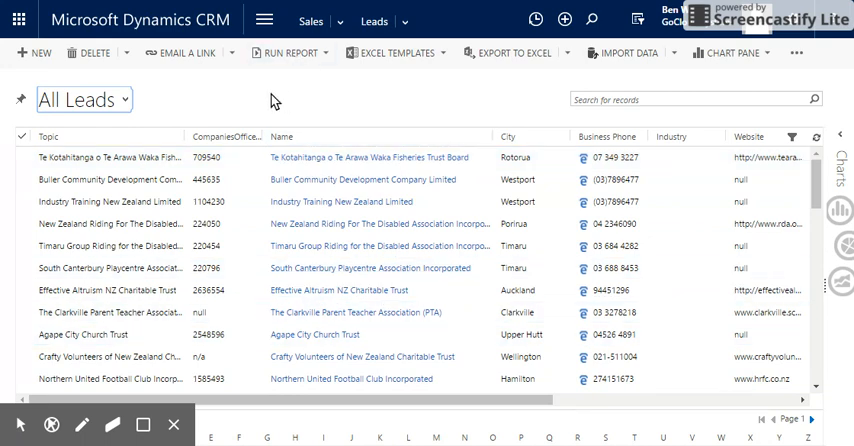
{"action": "left_click", "coordinate": [358, 157]}
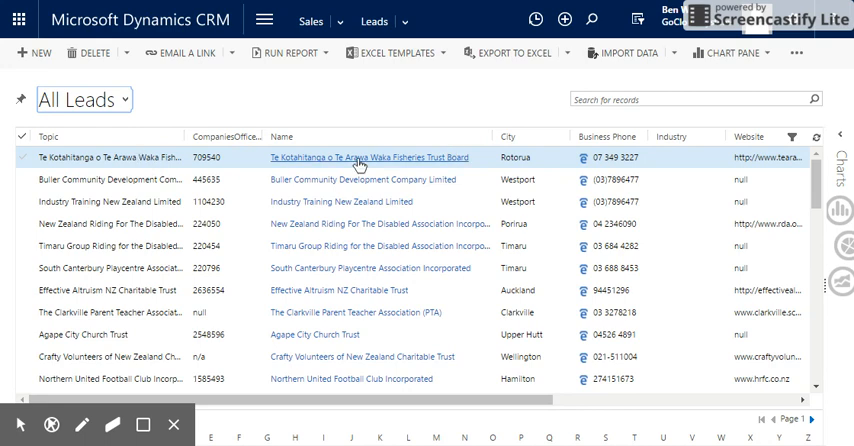
{"action": "left_click", "coordinate": [397, 223]}
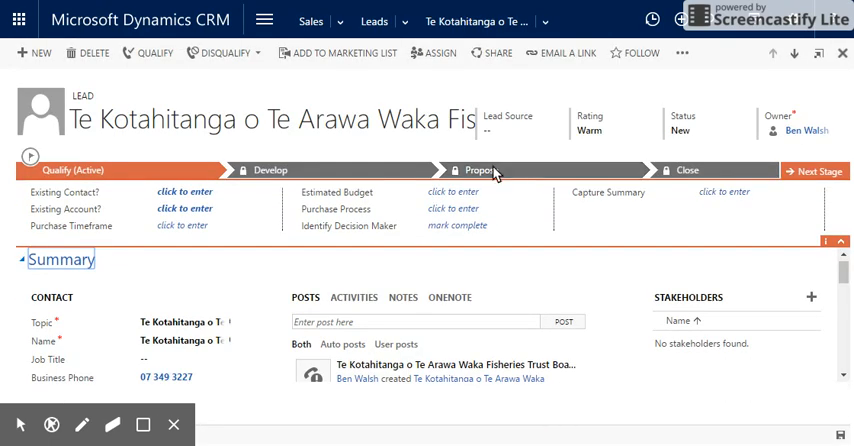
Step: Scroll back in the All Leads list after closing the Te Kotahitanga lead
{"action": "scroll", "scroll_direction": "down", "scroll_amount": 3}
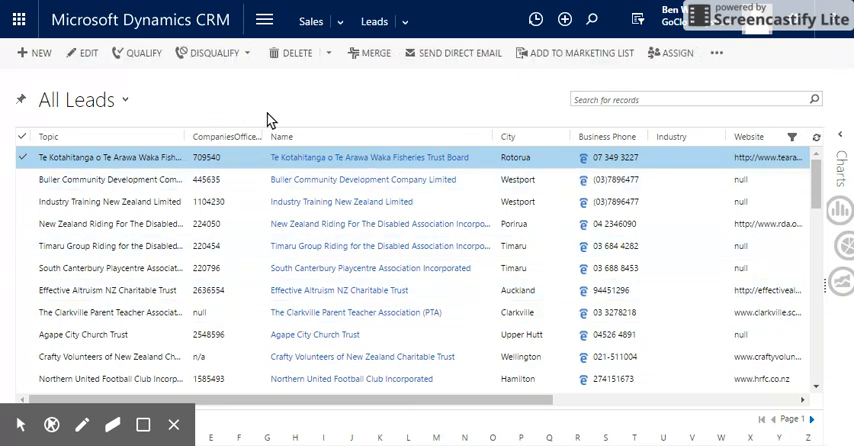
{"action": "mouse_move", "coordinate": [443, 53]}
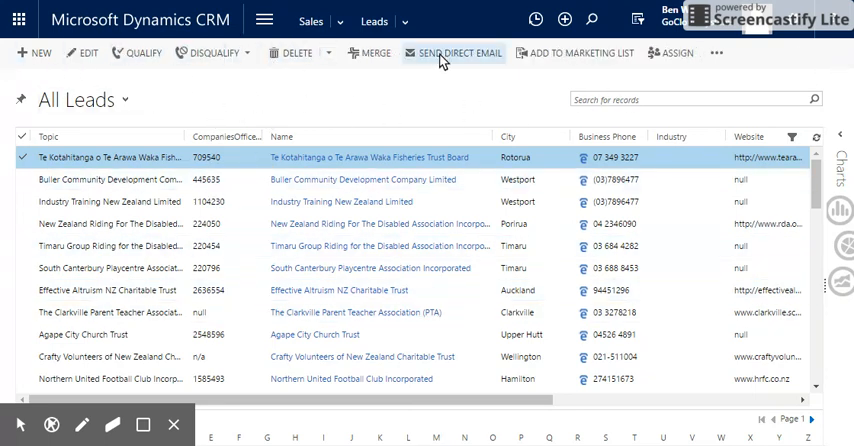
Step: Start a new lead from the All Leads command bar
{"action": "left_click", "coordinate": [459, 53]}
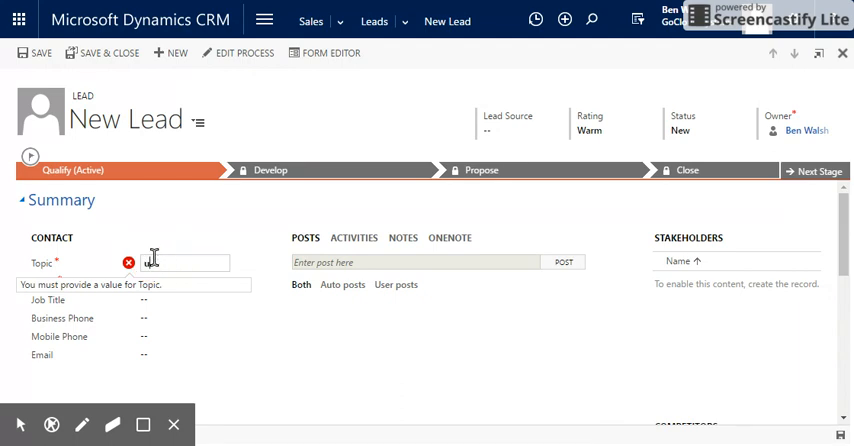
Step: Enter topic 'Upwork Possible Leads' and name Up Works (first Up, last Works)
{"action": "type", "text": "Upwork"}
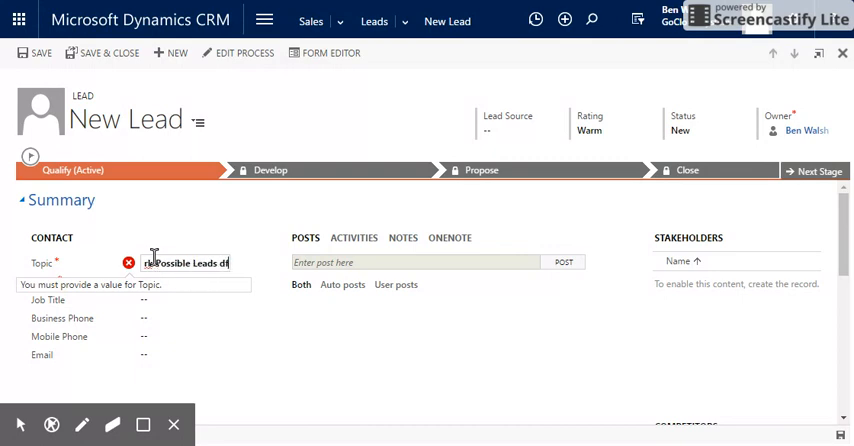
{"action": "type", "text": "for"}
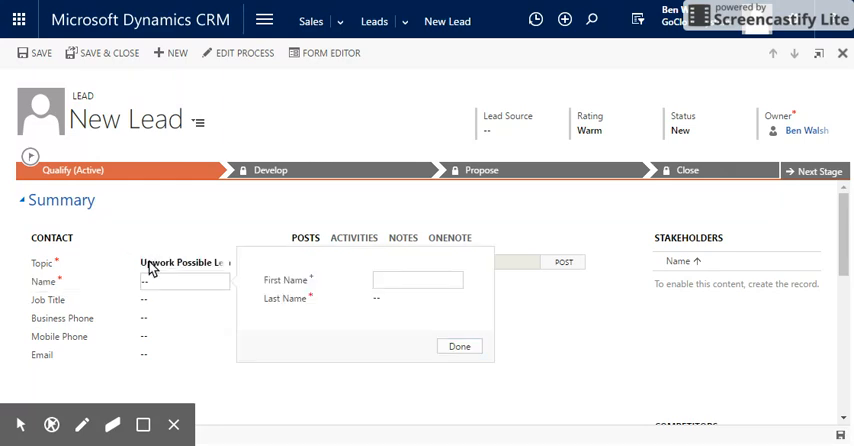
{"action": "type", "text": "Up"}
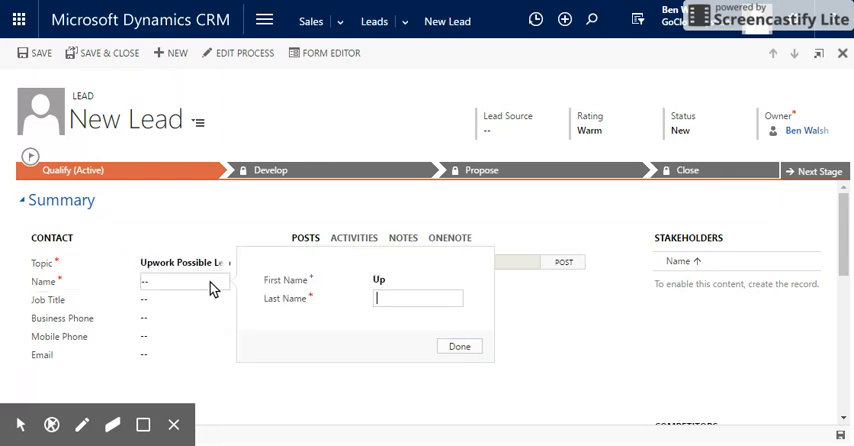
{"action": "type", "text": "Works"}
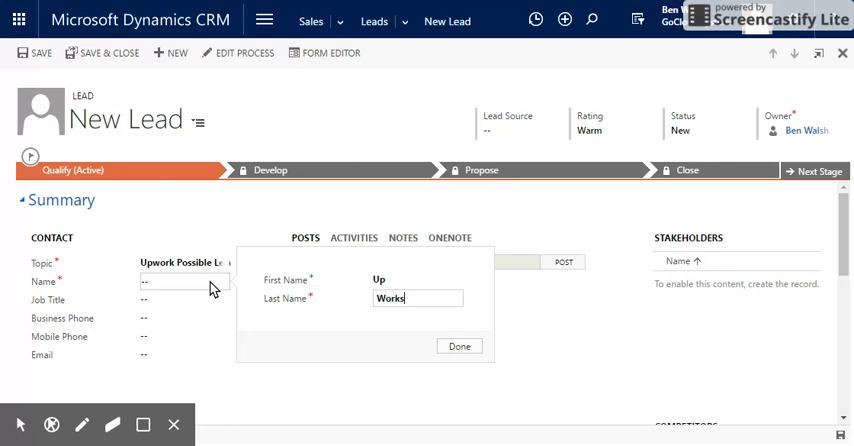
{"action": "mouse_move", "coordinate": [423, 334]}
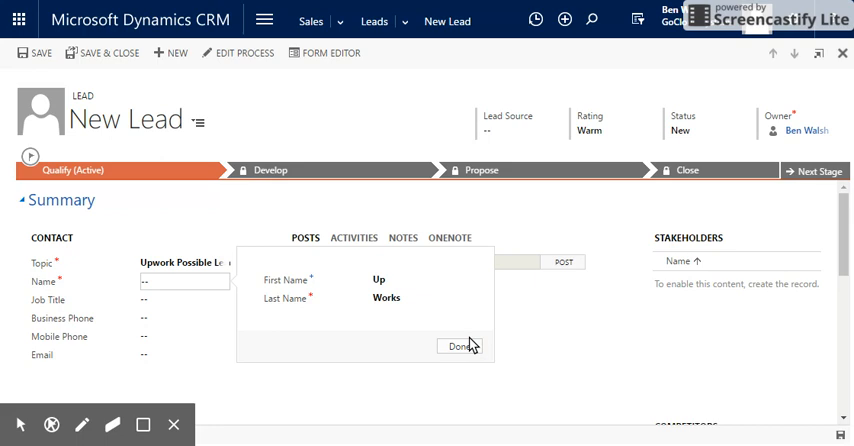
{"action": "left_click", "coordinate": [459, 346]}
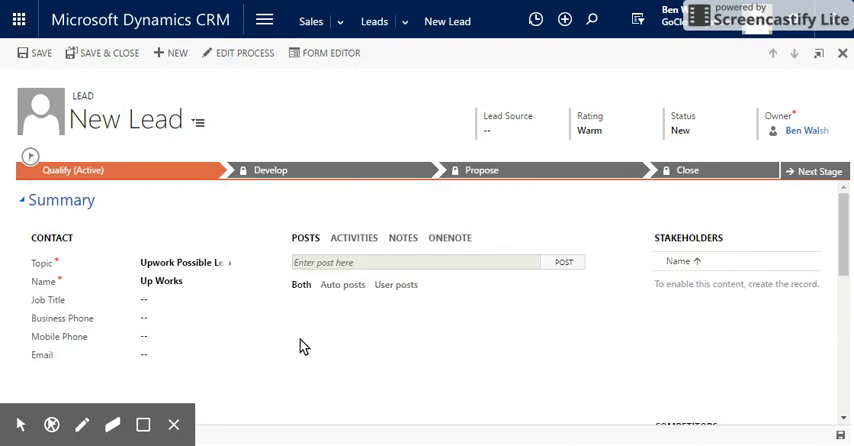
{"action": "mouse_move", "coordinate": [735, 341]}
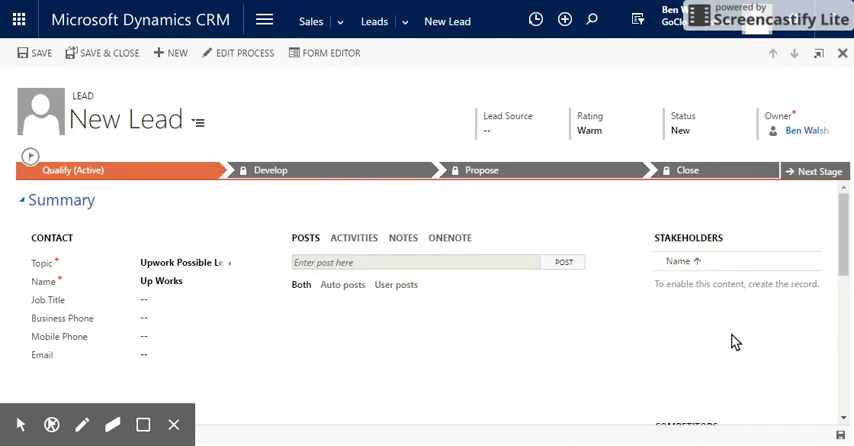
{"action": "scroll", "scroll_direction": "down", "scroll_amount": 3}
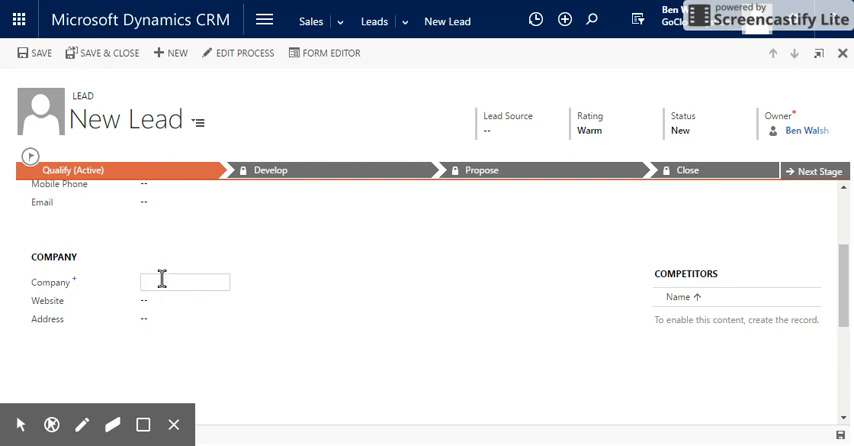
{"action": "type", "text": "Upworks"}
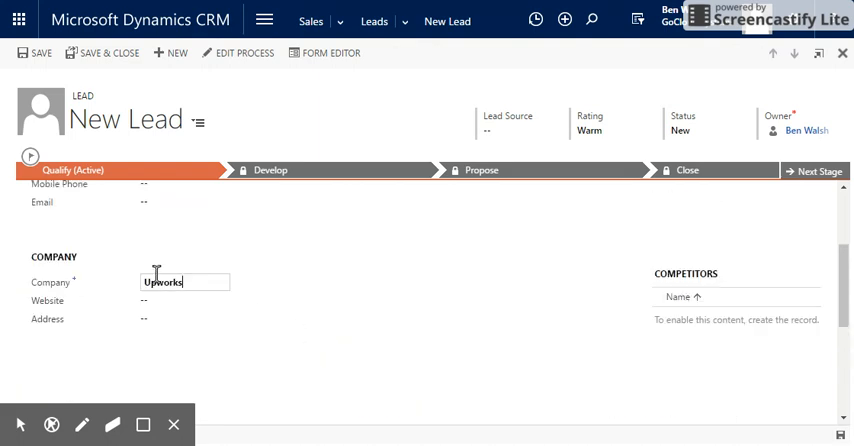
{"action": "left_click", "coordinate": [185, 300]}
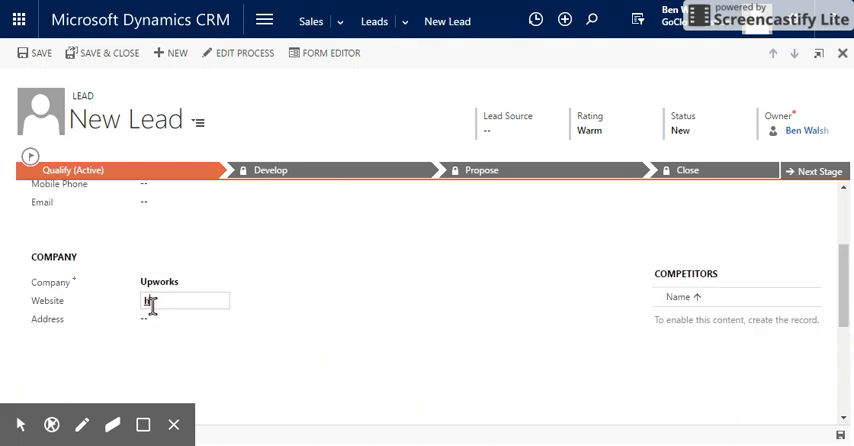
{"action": "type", "text": "http://"}
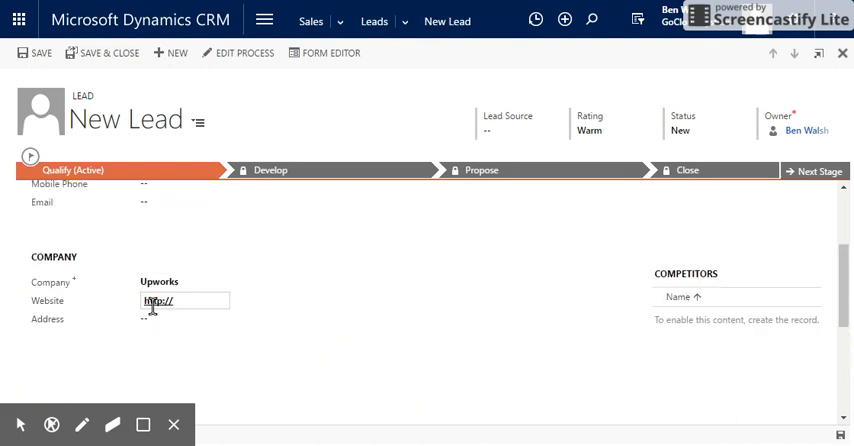
{"action": "type", "text": "upworks"}
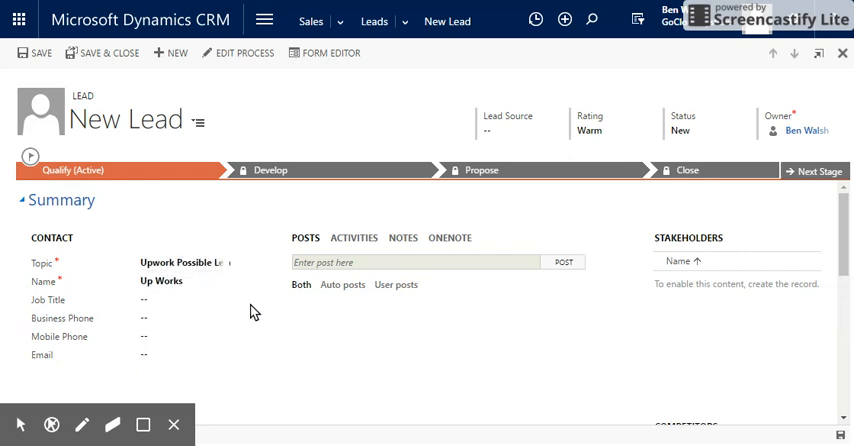
{"action": "scroll", "scroll_direction": "down", "scroll_amount": 3}
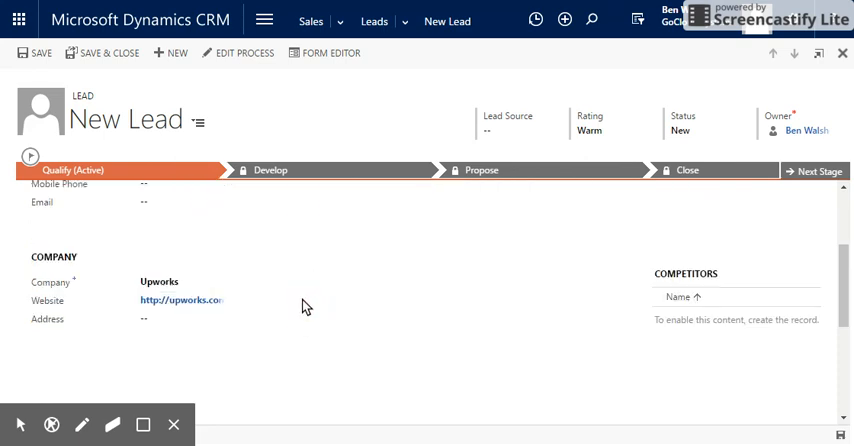
{"action": "scroll", "scroll_direction": "down", "scroll_amount": 3}
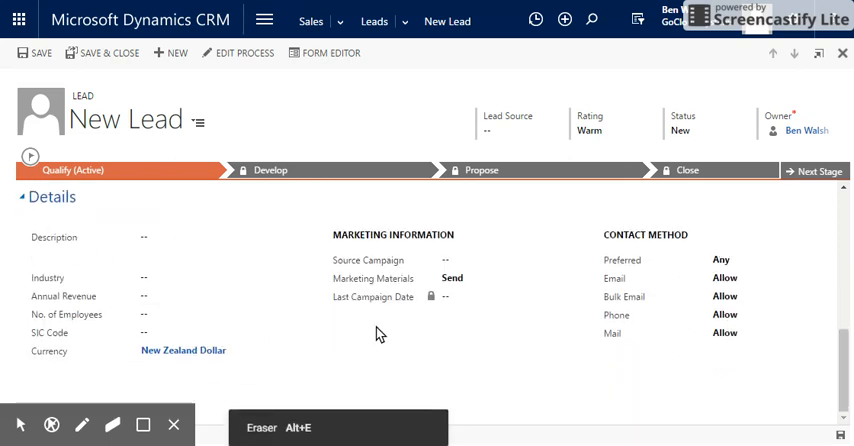
Step: Set the Up Works lead's rating to Hot and save it
{"action": "scroll", "scroll_direction": "down", "scroll_amount": 3}
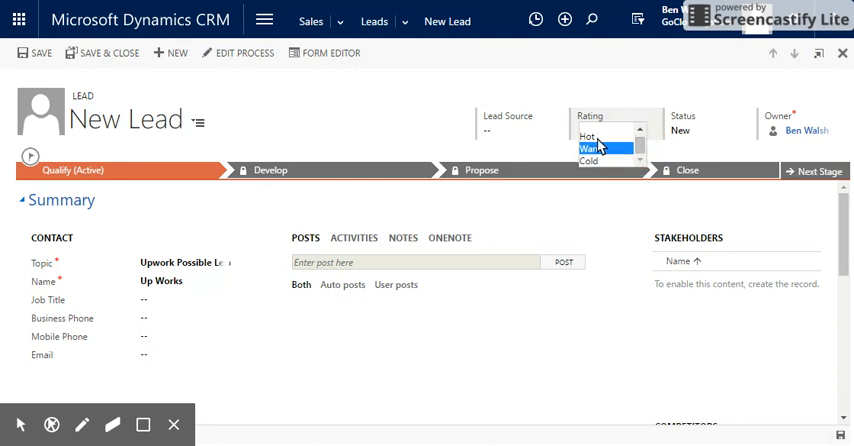
{"action": "left_click", "coordinate": [588, 136]}
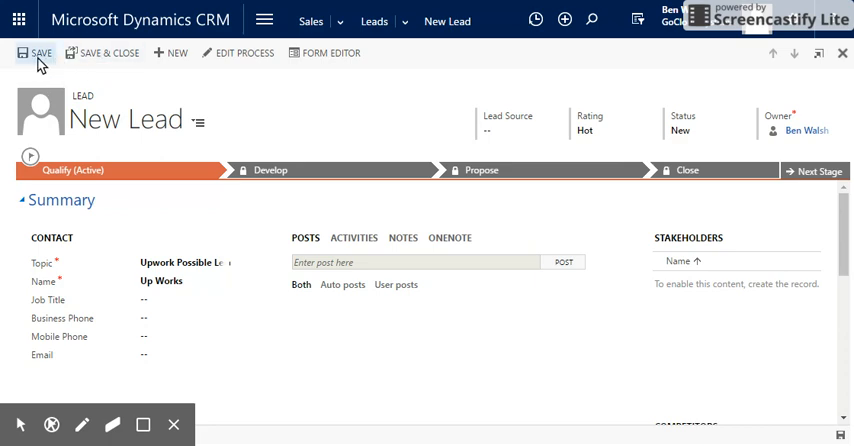
{"action": "left_click", "coordinate": [38, 53]}
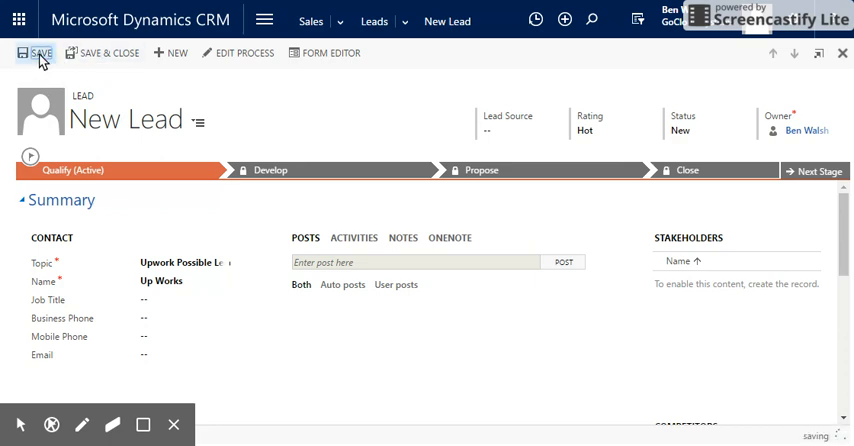
{"action": "left_click", "coordinate": [40, 53]}
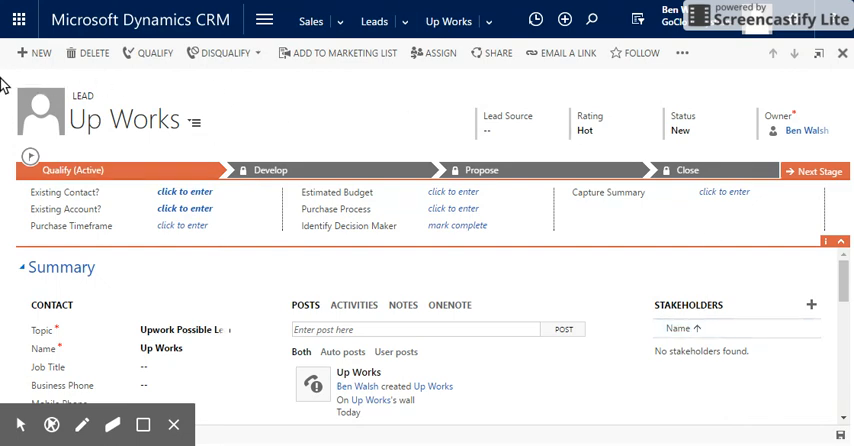
{"action": "mouse_move", "coordinate": [177, 290]}
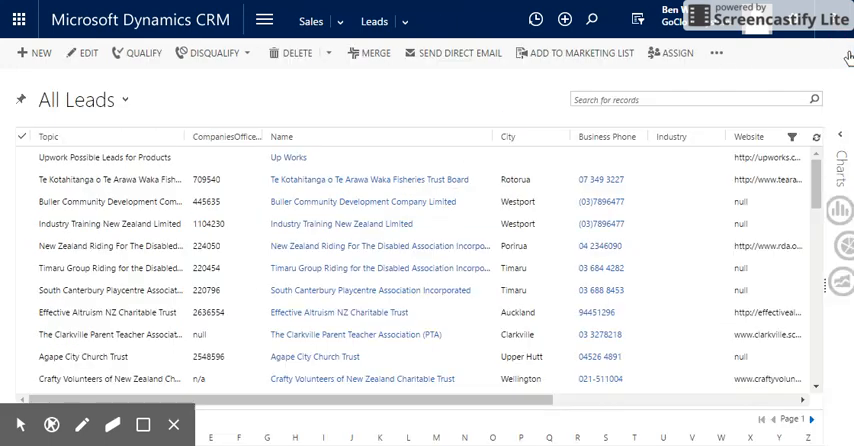
Step: Select the new Up Works lead at the top of the All Leads list
{"action": "left_click", "coordinate": [22, 201]}
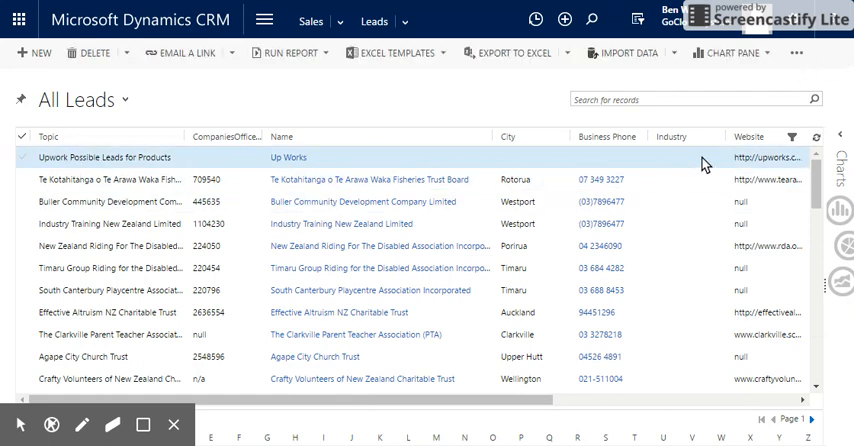
{"action": "mouse_move", "coordinate": [72, 160]}
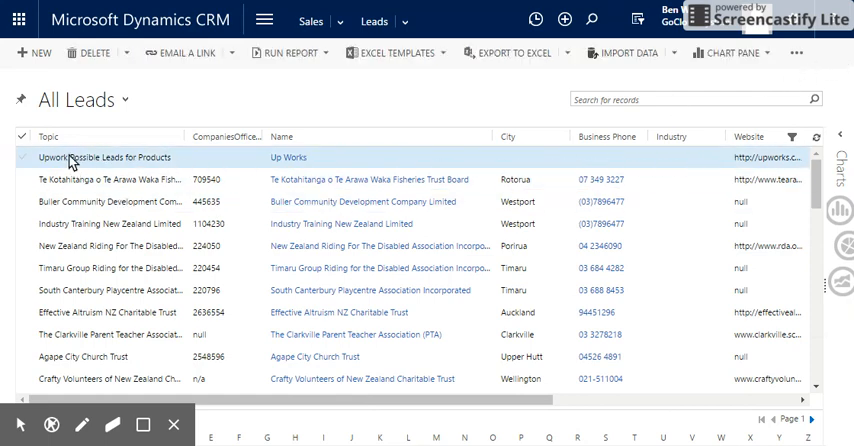